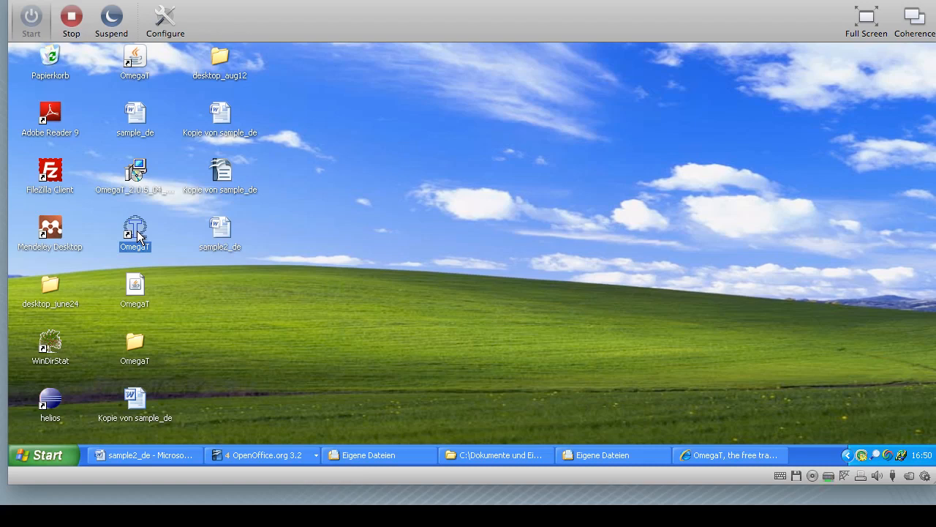
Launch OmegaT and choose Projekt > Öffnen… to show the Open dialog
double_click(134, 231)
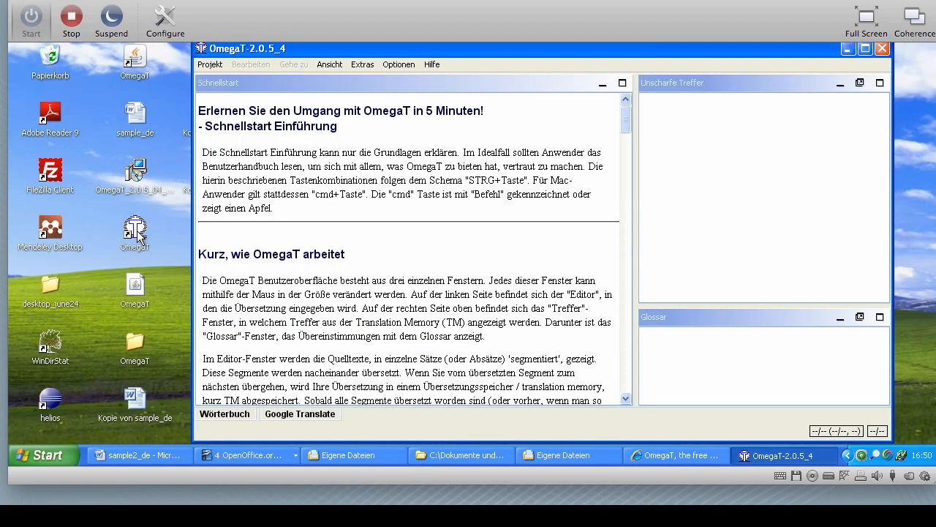
mouse_move(251, 51)
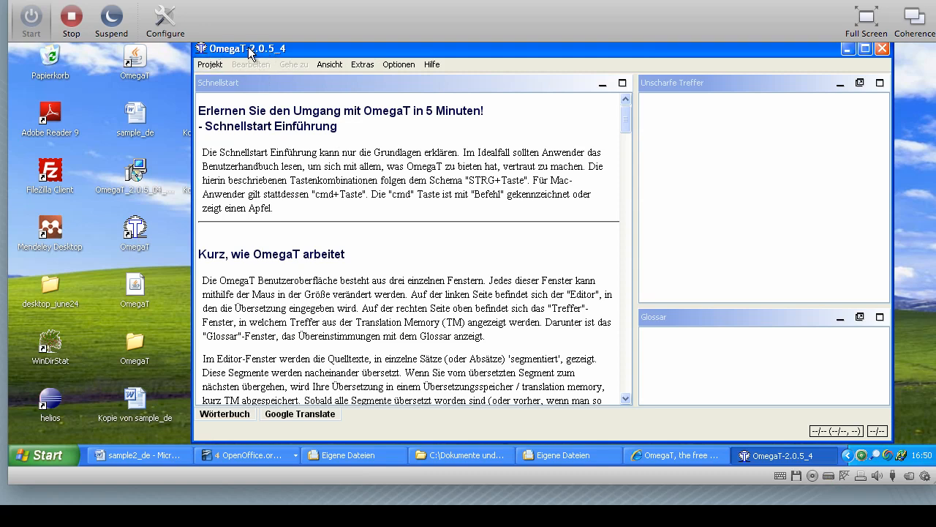
mouse_move(292, 55)
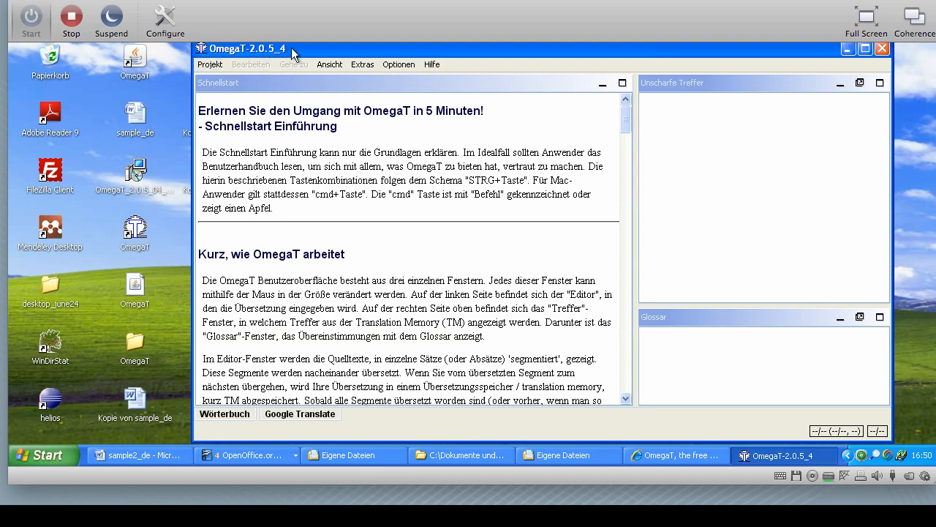
click(211, 64)
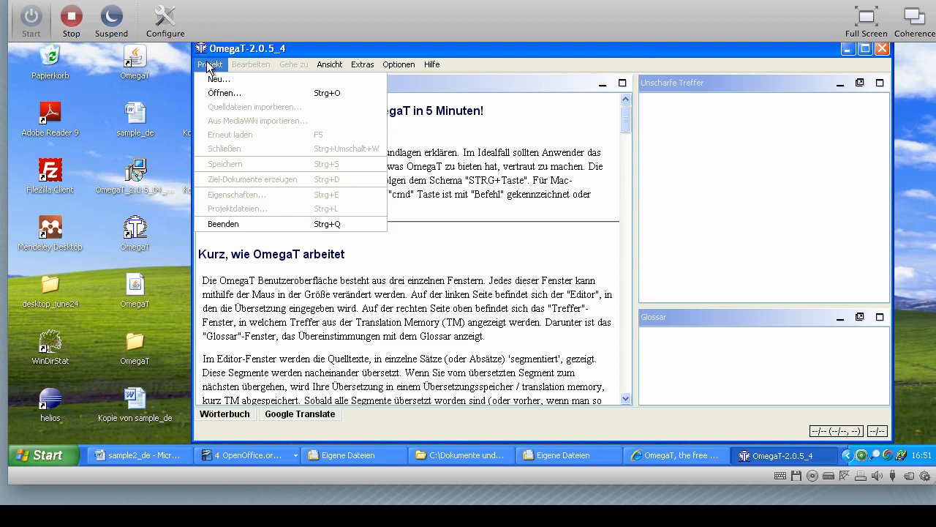
mouse_move(225, 93)
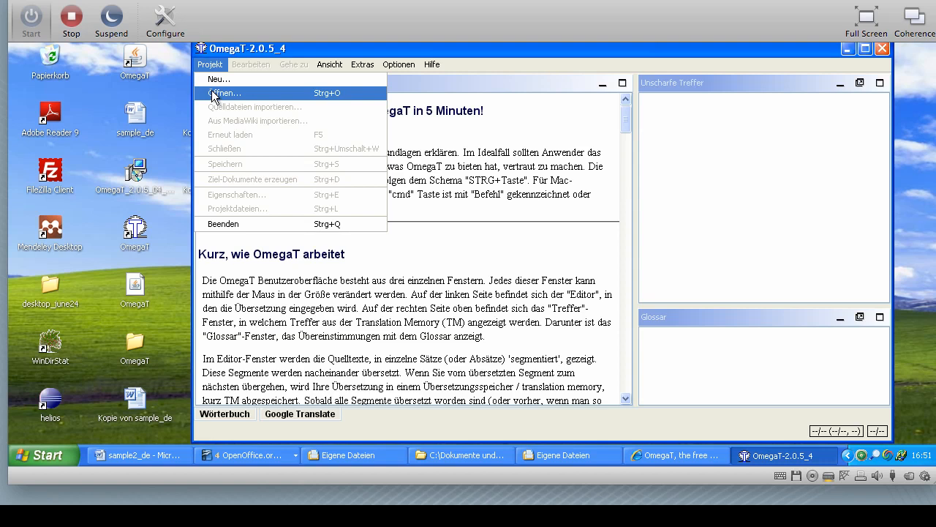
click(228, 94)
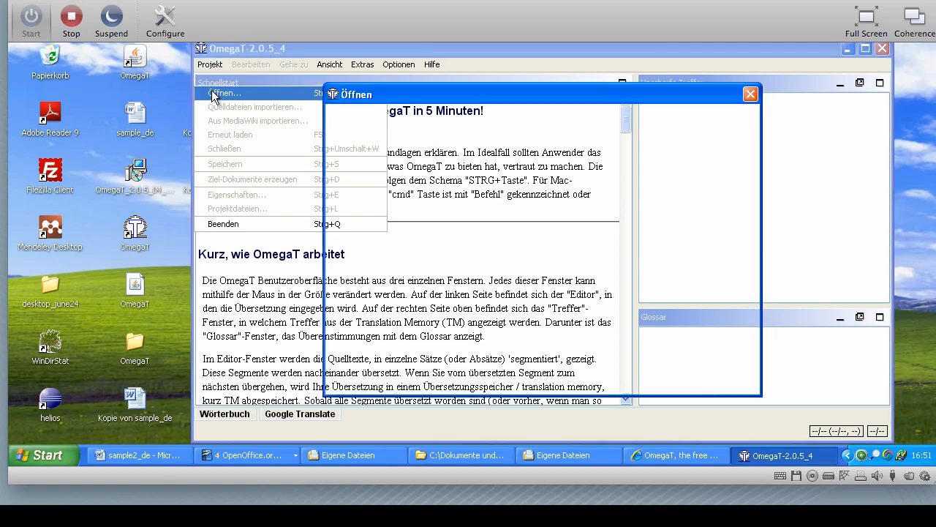
Open the proj2 project and dismiss the project files overview
click(229, 93)
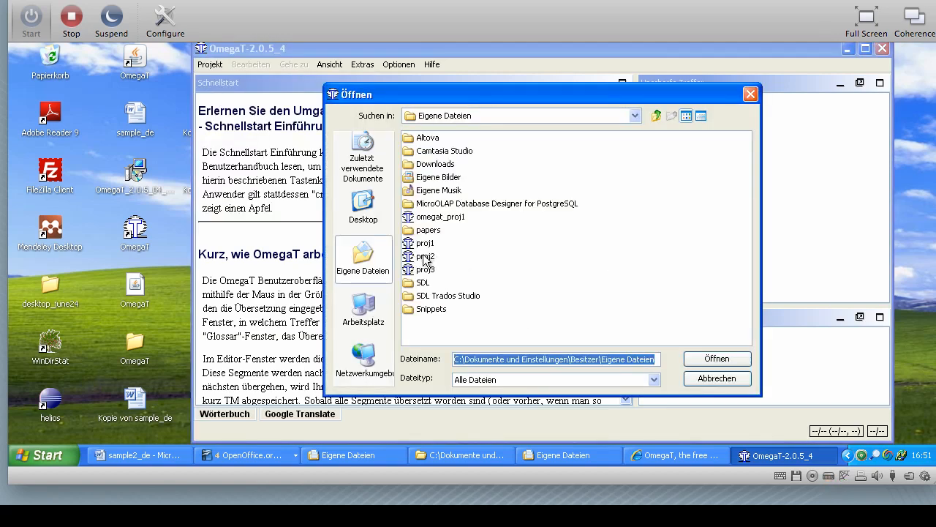
click(717, 358)
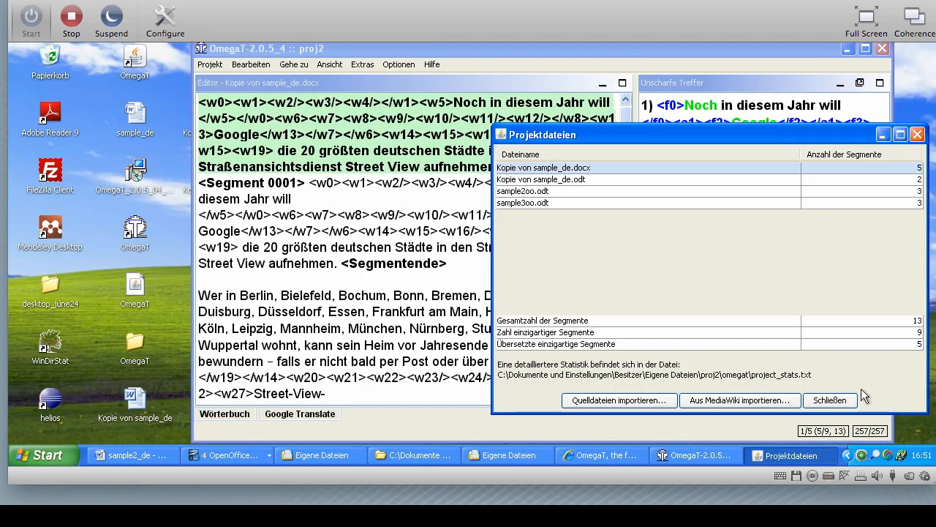
click(830, 401)
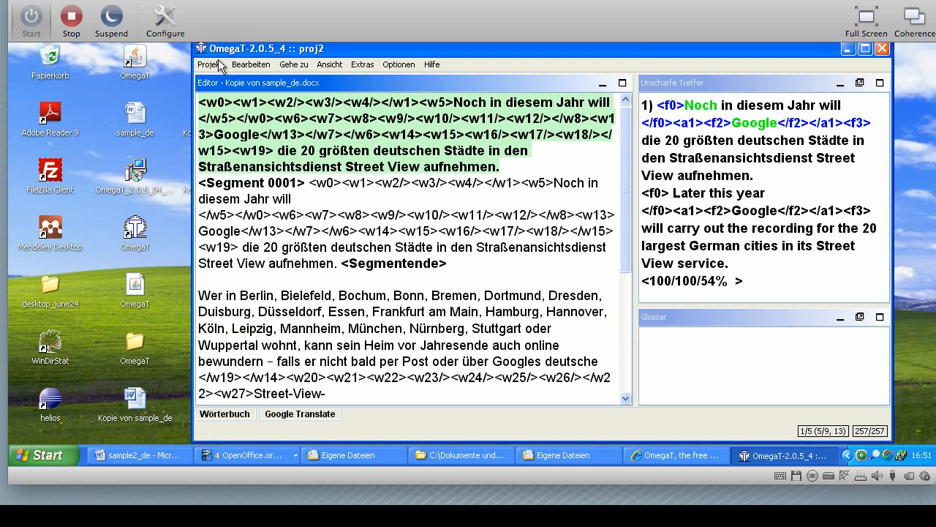
Load sample300.odt into the editor from the project files list
click(210, 64)
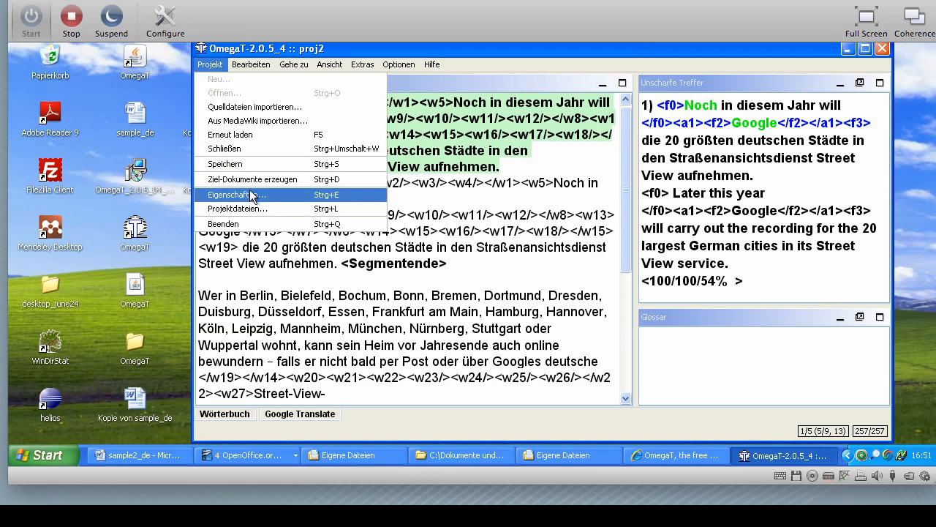
click(237, 208)
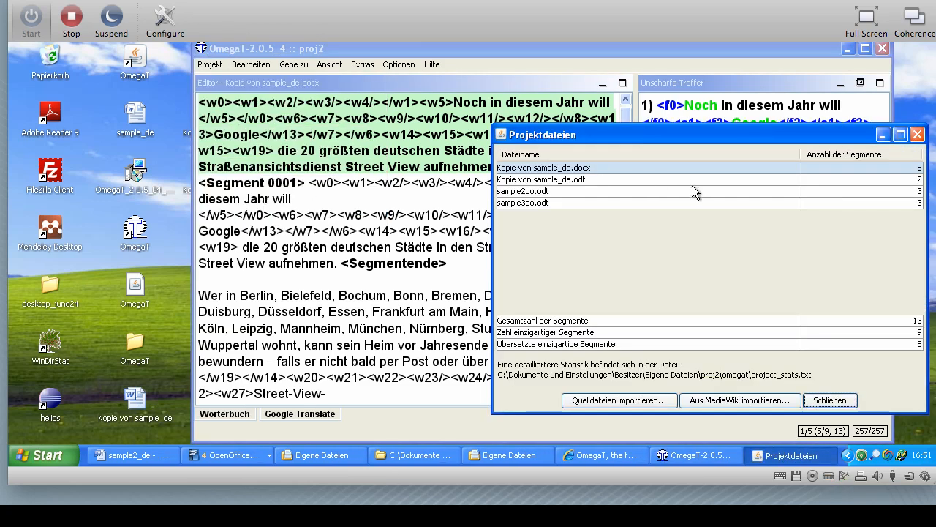
click(522, 202)
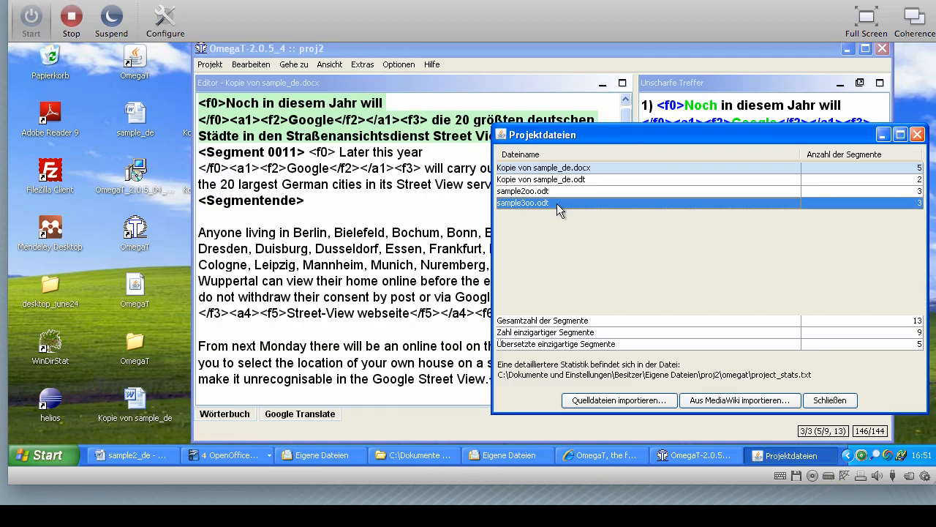
double_click(522, 202)
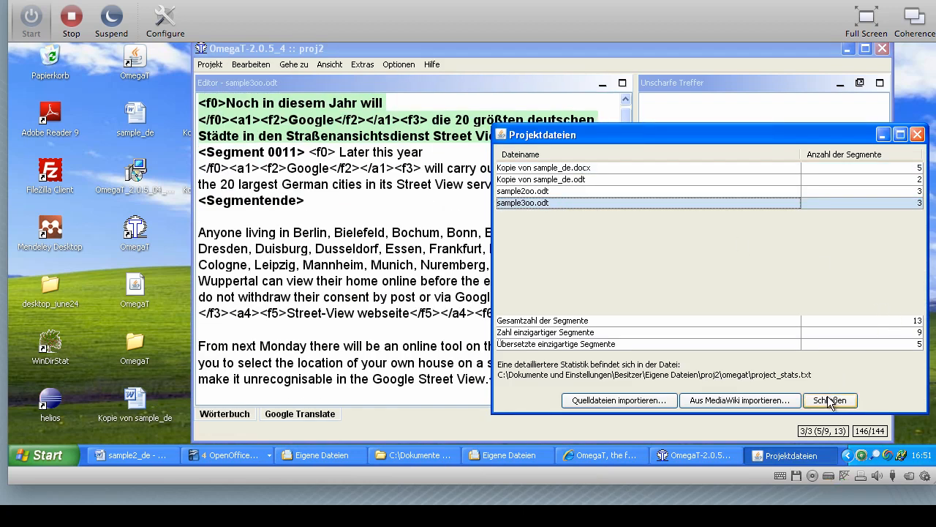
click(830, 401)
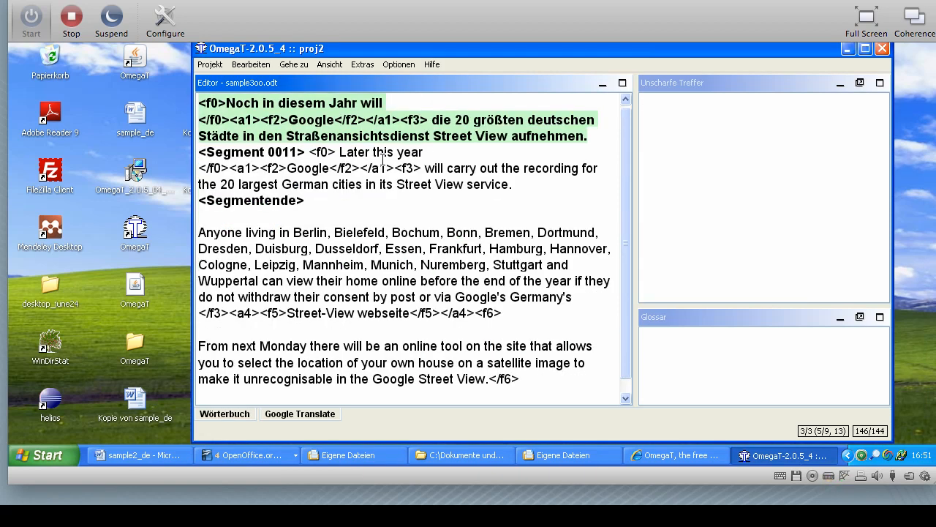
mouse_move(534, 145)
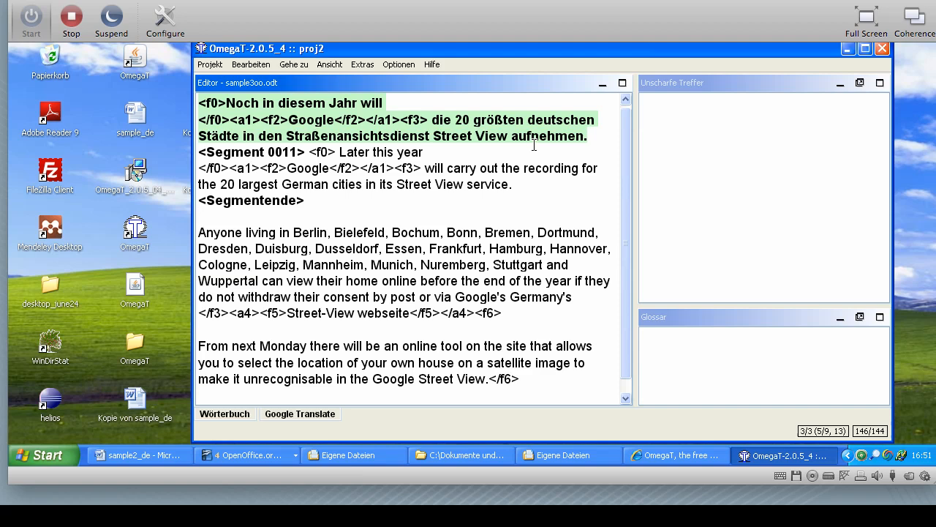
mouse_move(477, 169)
text(x)
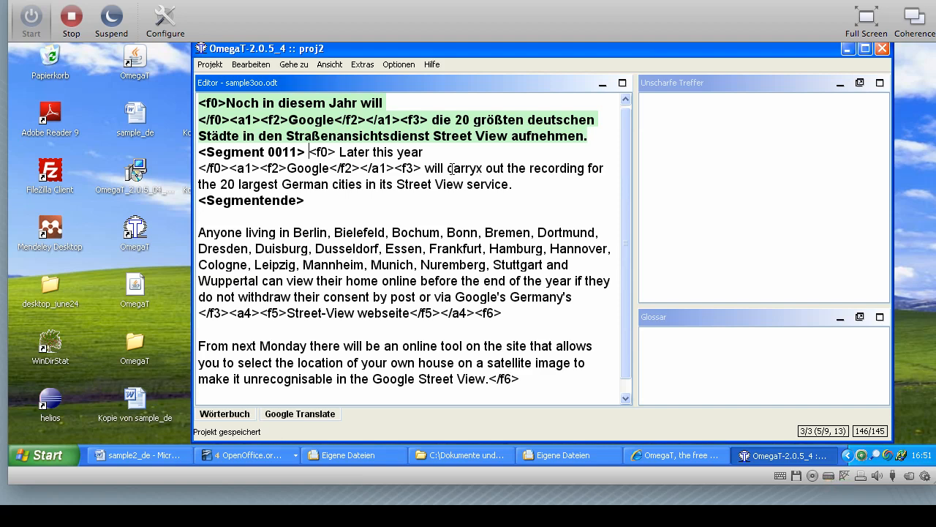
mouse_move(398, 64)
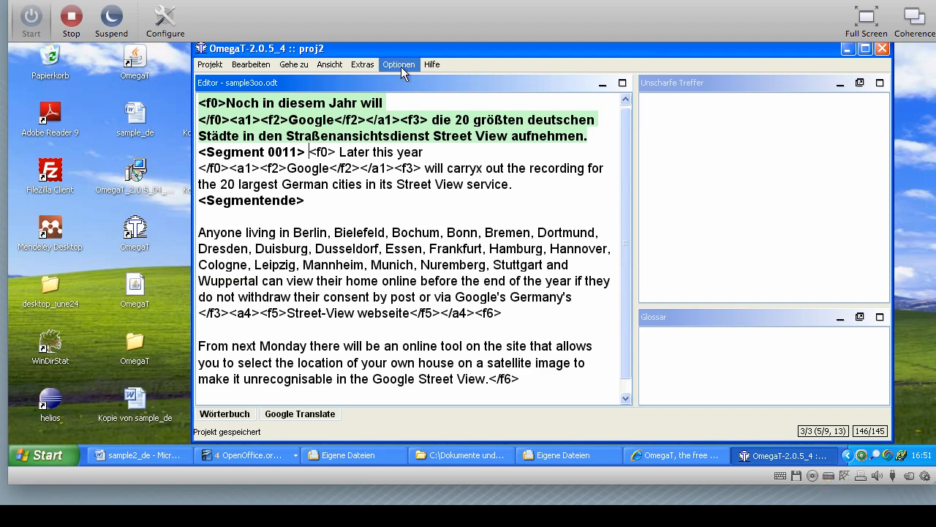
Bring up the spell-checking setup via Optionen > Rechtschreibprüfung…
click(398, 64)
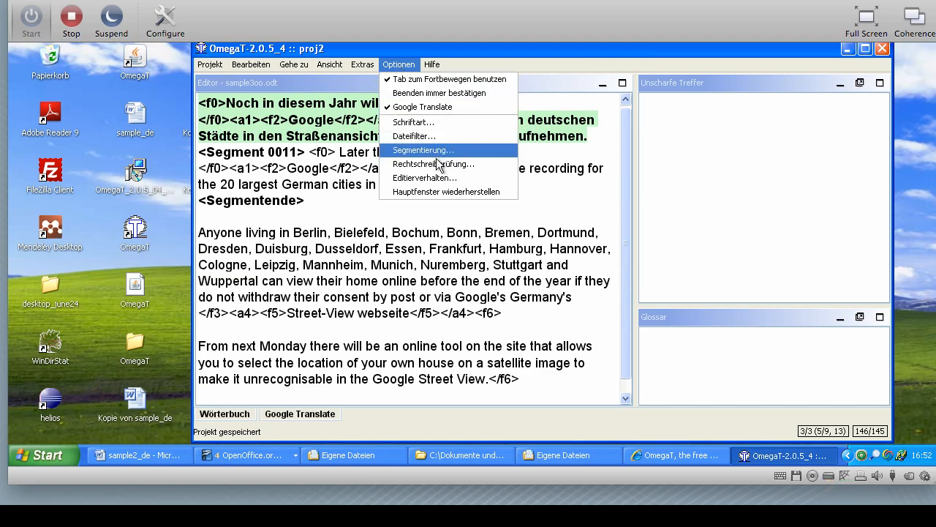
mouse_move(433, 164)
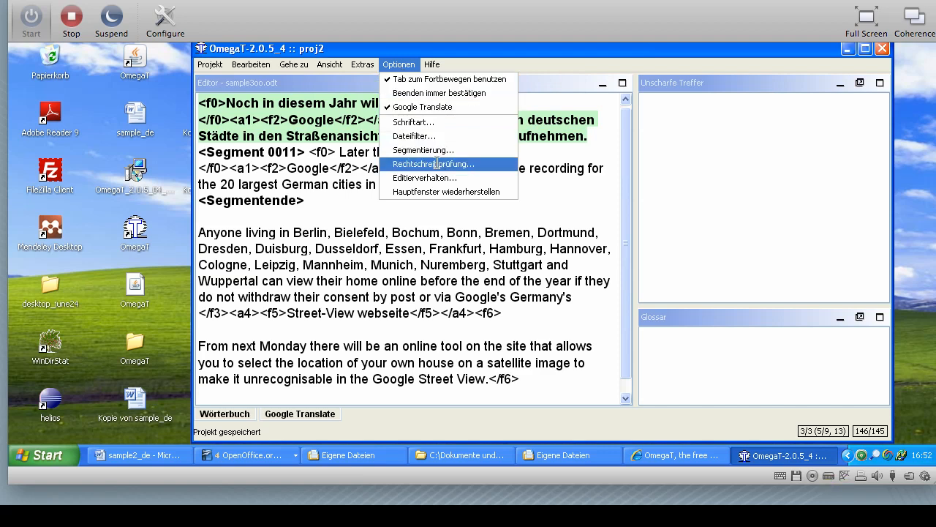
click(433, 164)
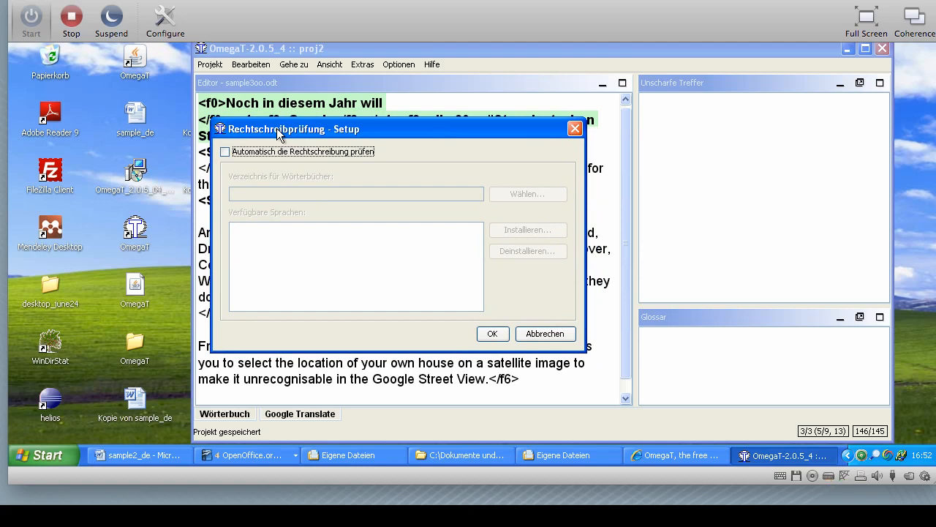
mouse_move(235, 150)
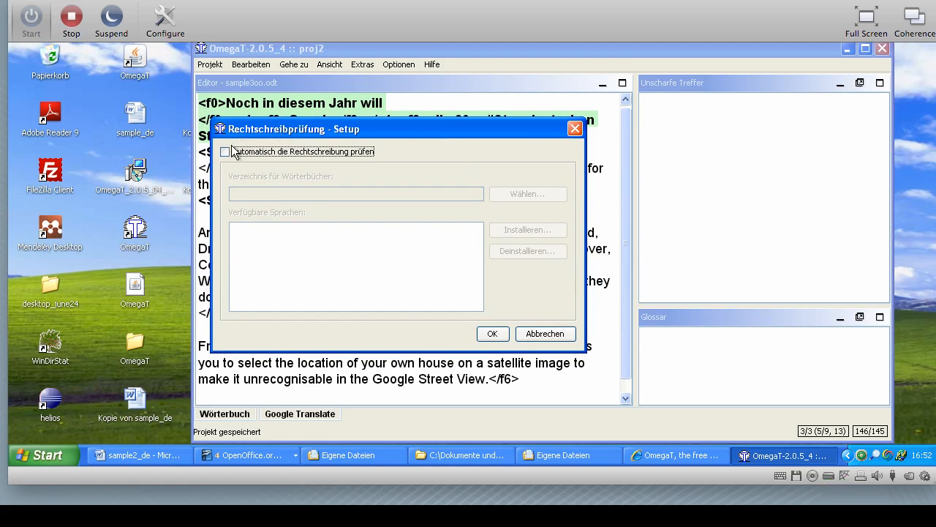
Enable automatic spell checking with Eigene Dateien as the dictionary folder
click(225, 151)
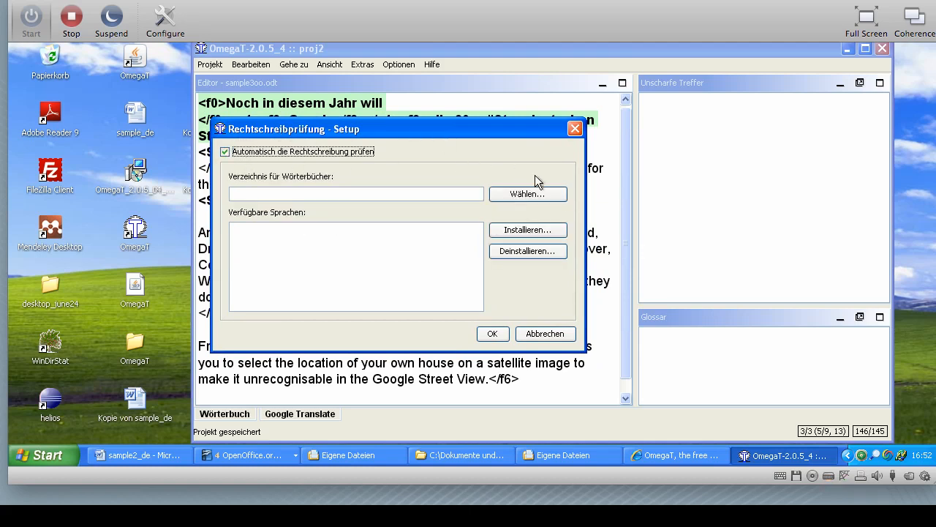
mouse_move(527, 193)
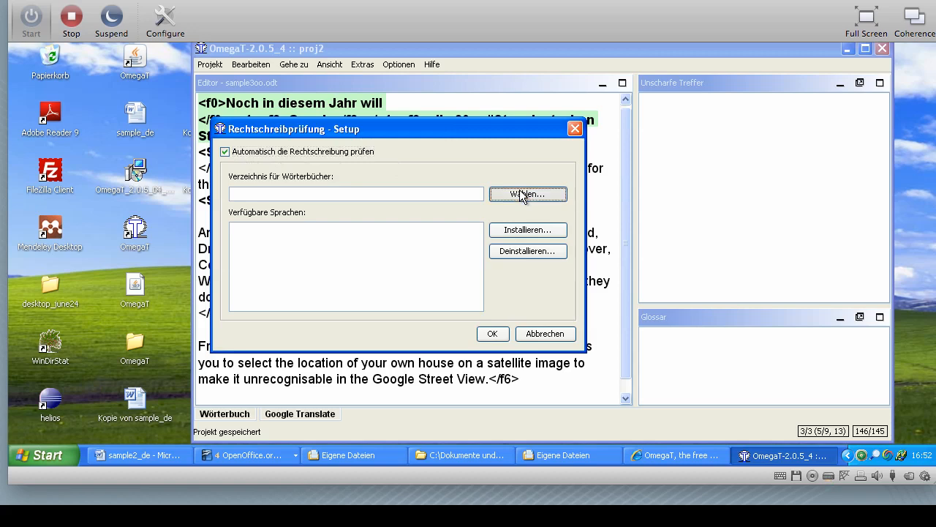
click(527, 193)
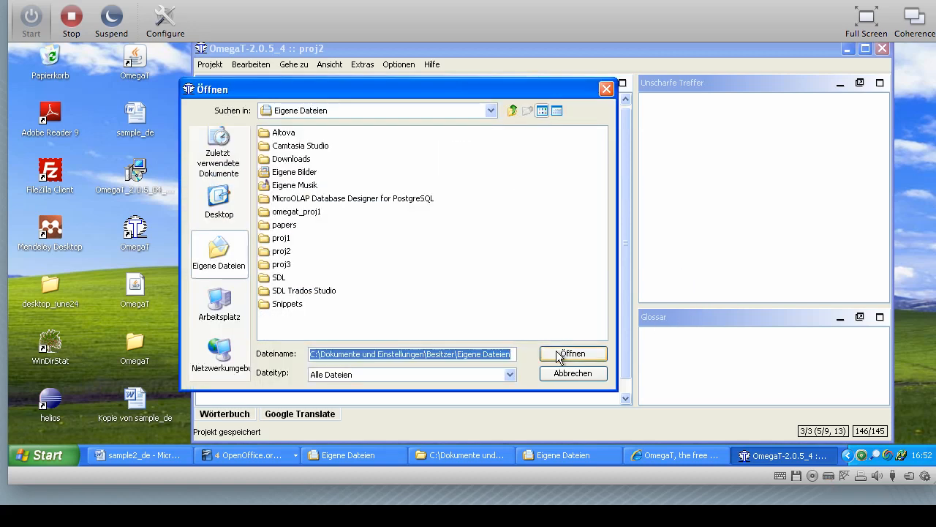
click(574, 353)
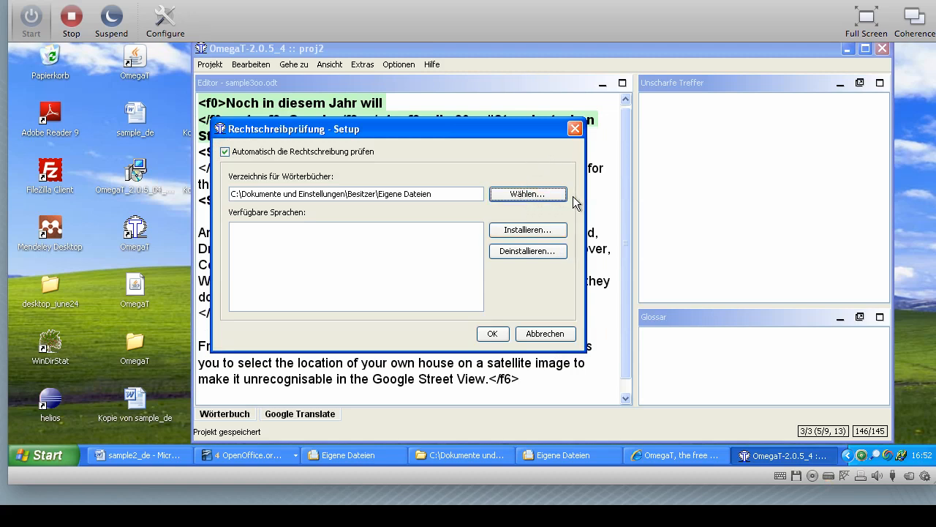
mouse_move(519, 205)
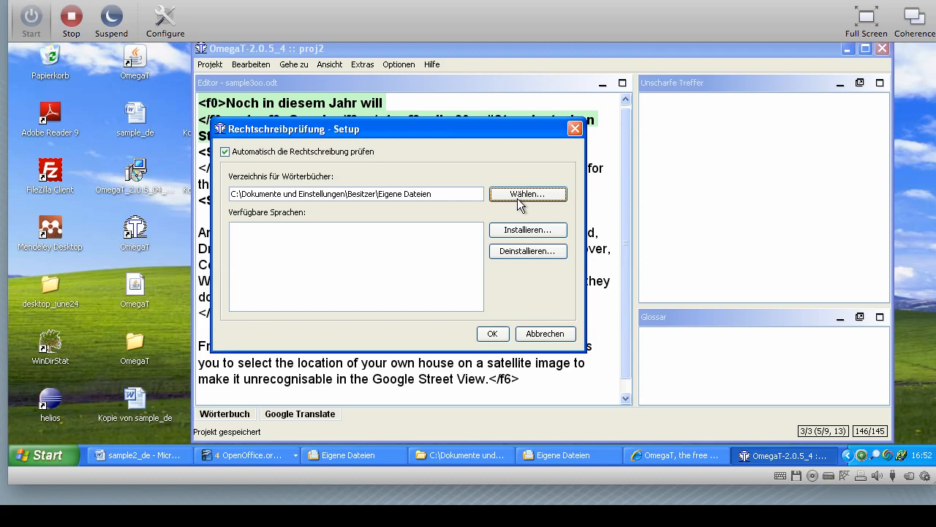
click(359, 193)
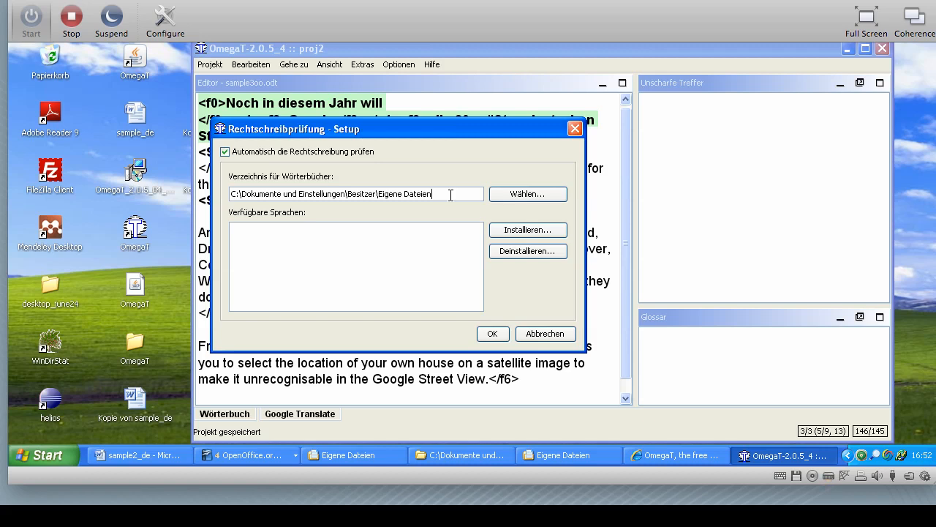
mouse_move(527, 230)
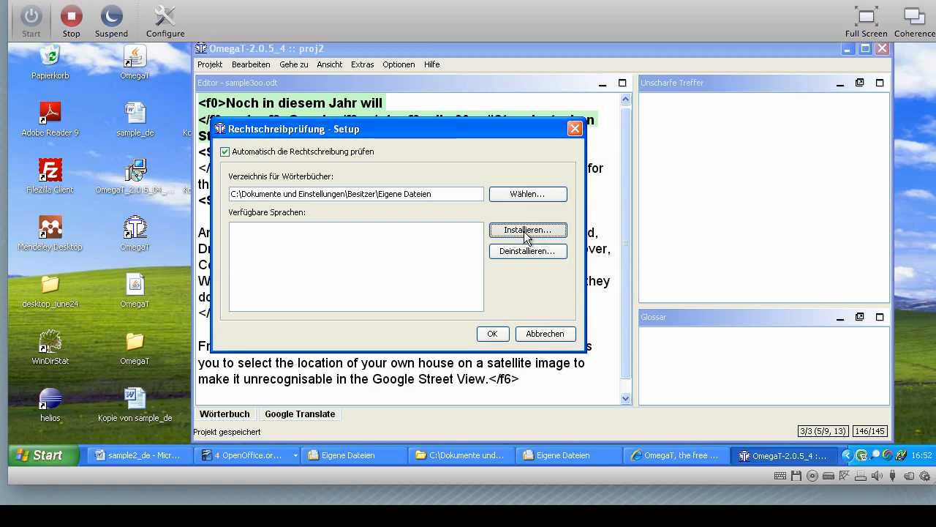
Install the en_GB British English dictionary from the dictionary installer
click(527, 230)
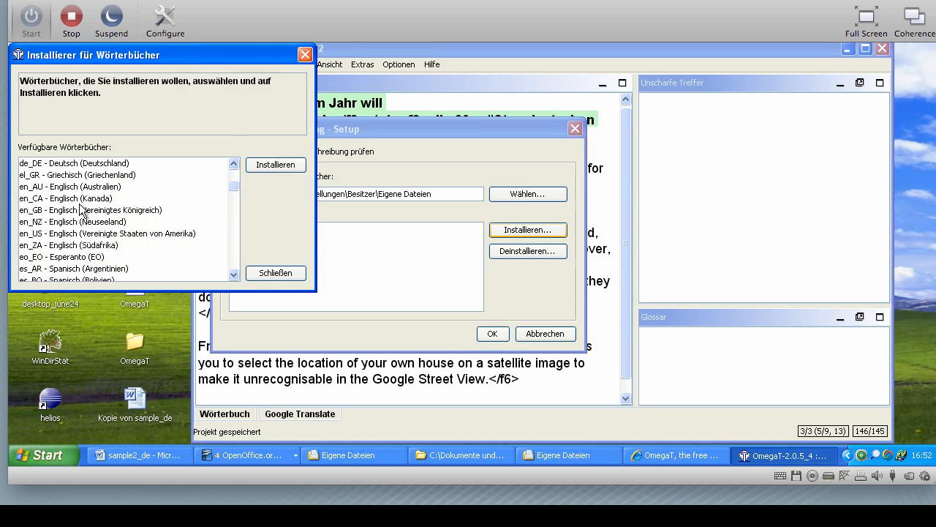
click(91, 211)
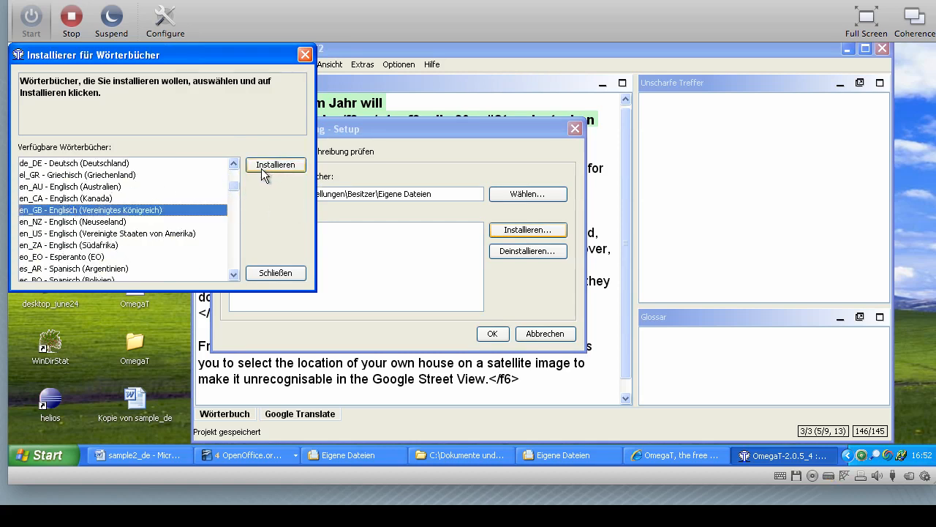
mouse_move(538, 275)
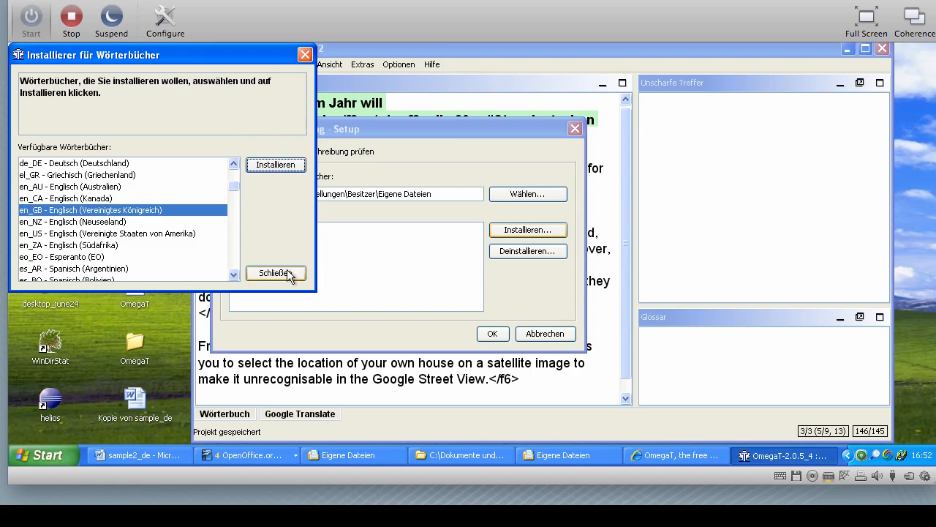
click(275, 273)
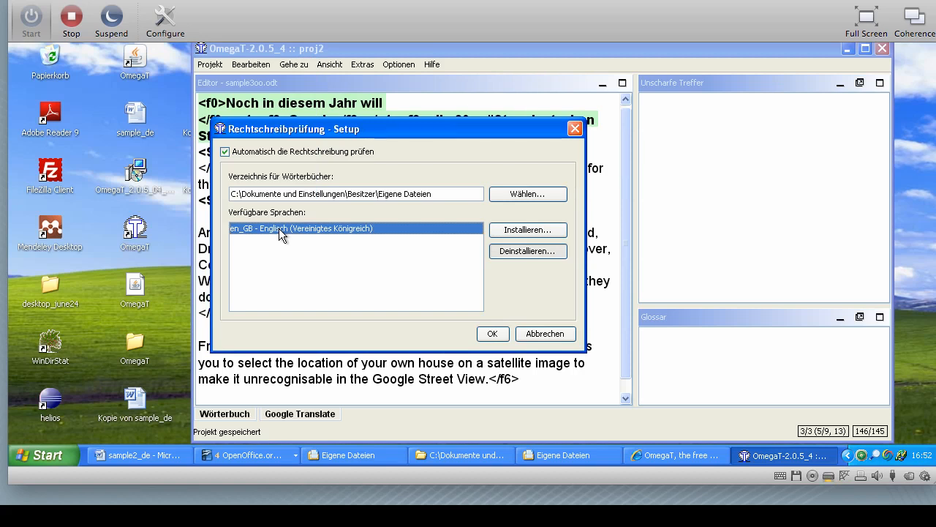
mouse_move(335, 231)
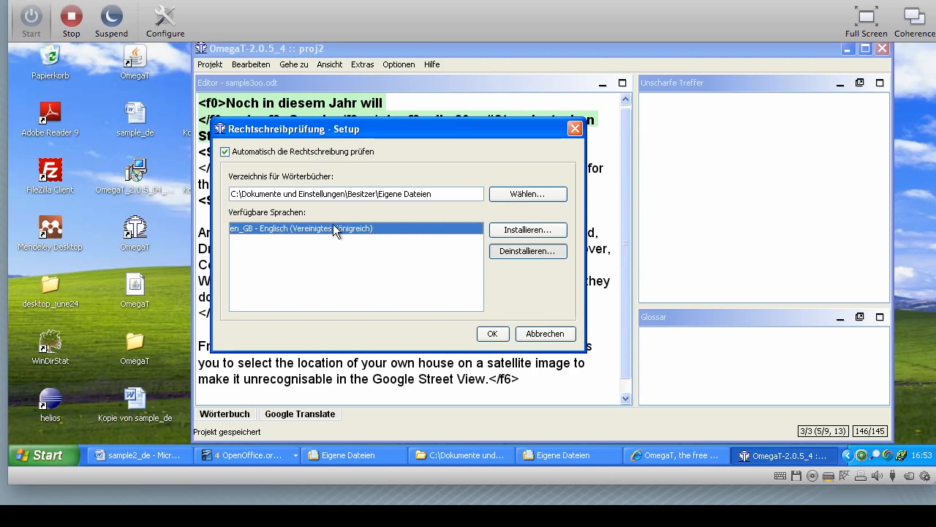
mouse_move(579, 313)
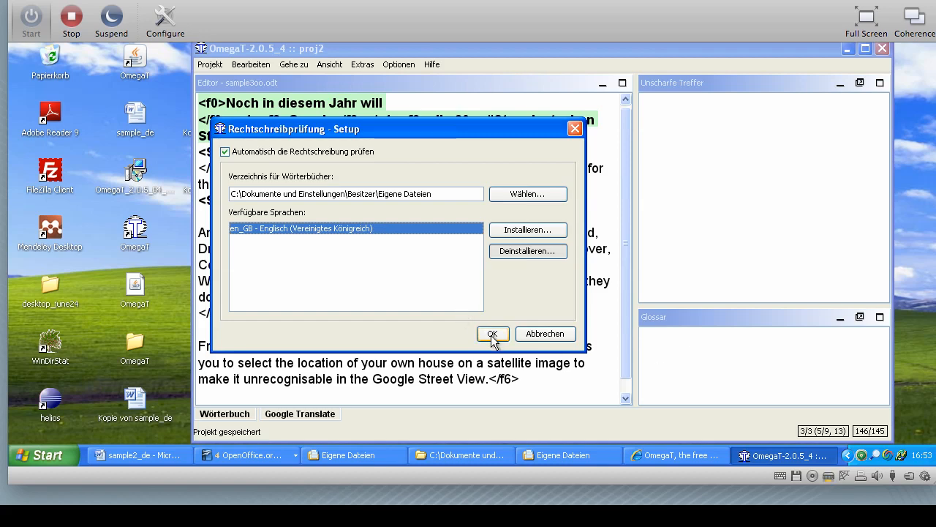
Apply the spell-checking settings with en_GB selected
click(491, 333)
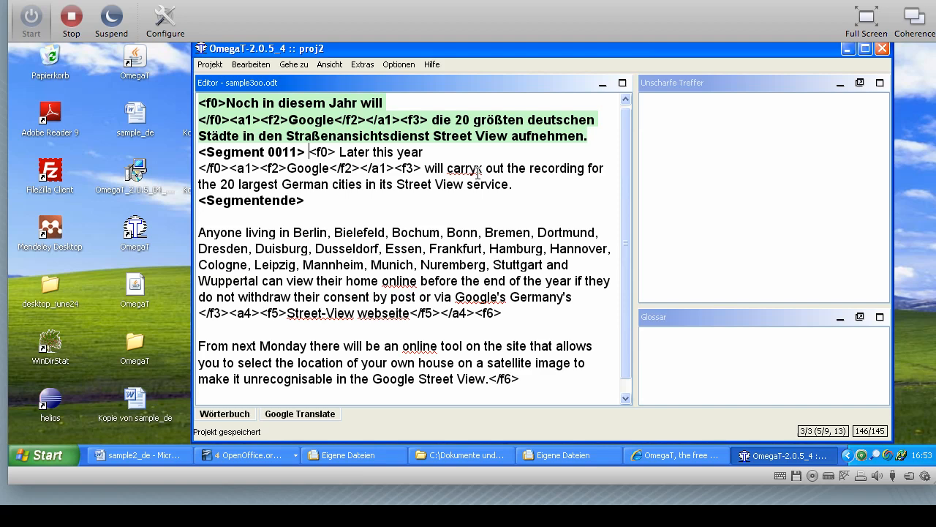
mouse_move(649, 386)
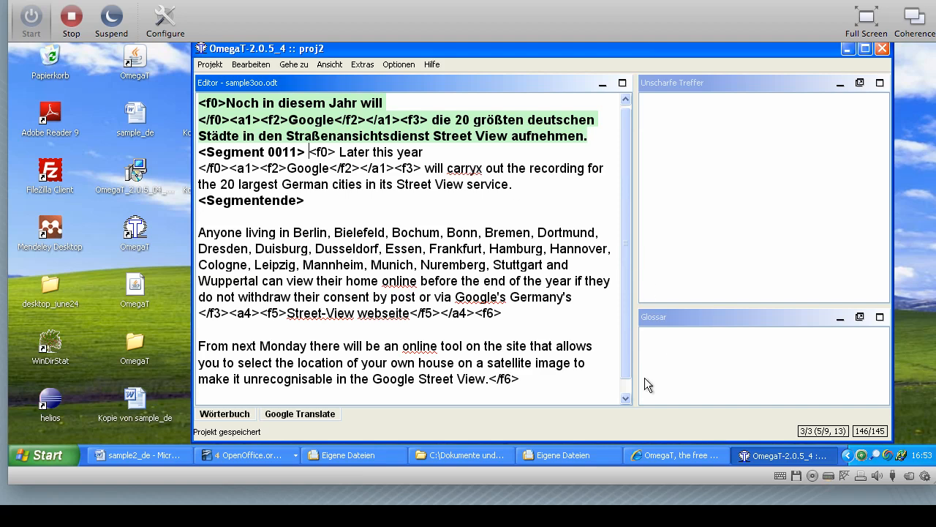
click(569, 455)
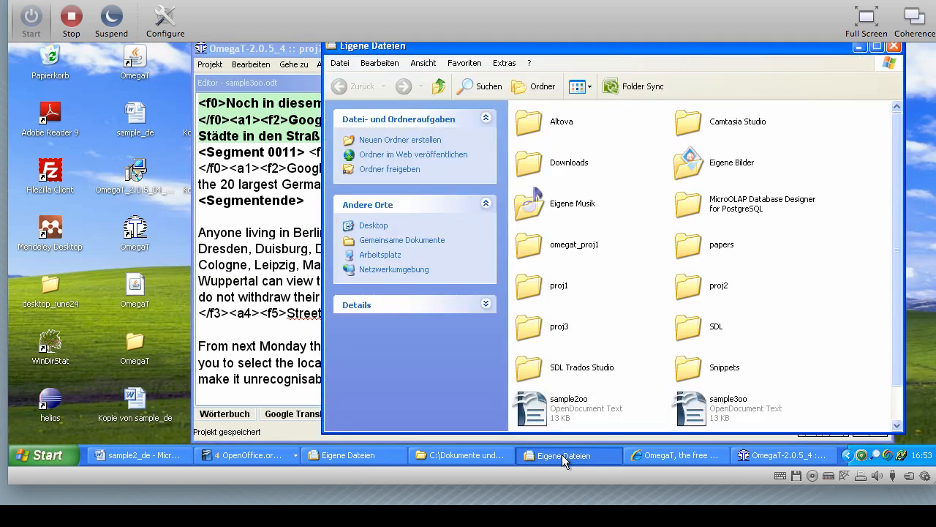
scroll(down, 3)
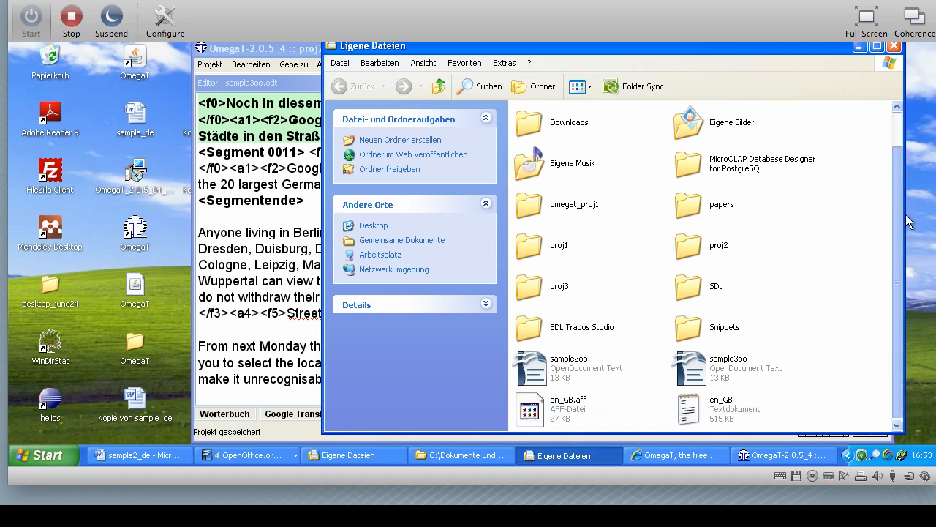
mouse_move(839, 430)
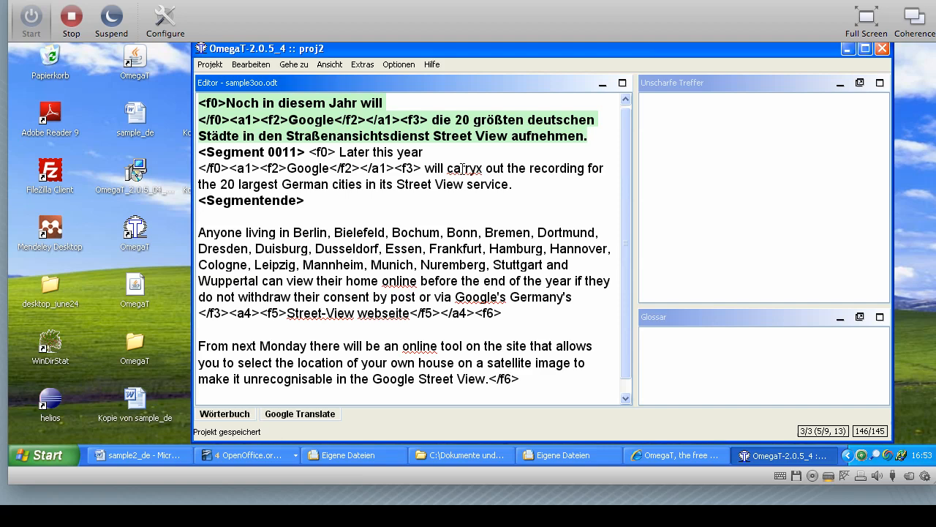
Replace carryx with the suggestion 'carry out' from the context menu
right_click(465, 169)
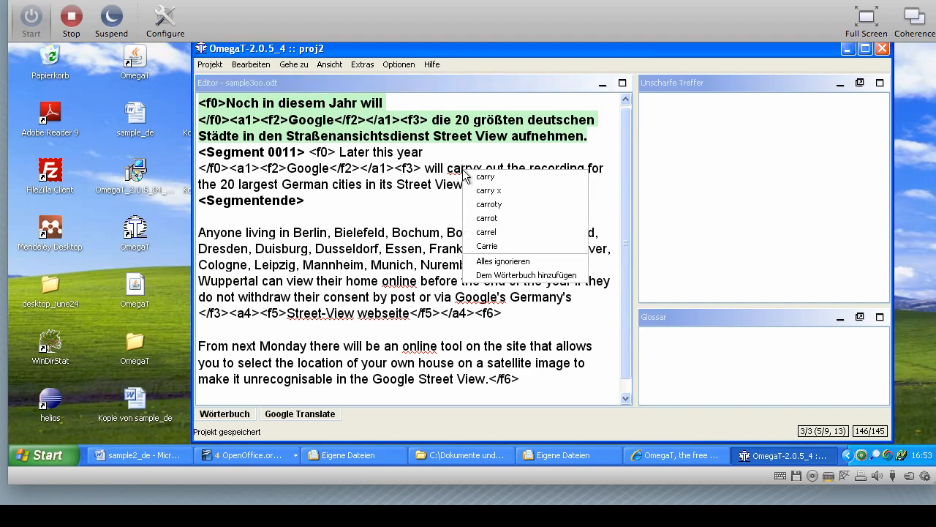
mouse_move(486, 176)
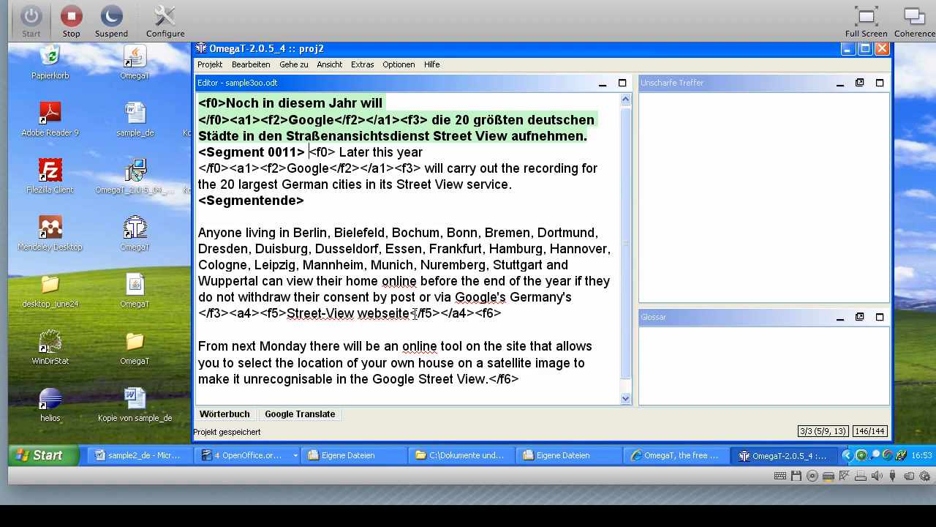
mouse_move(401, 288)
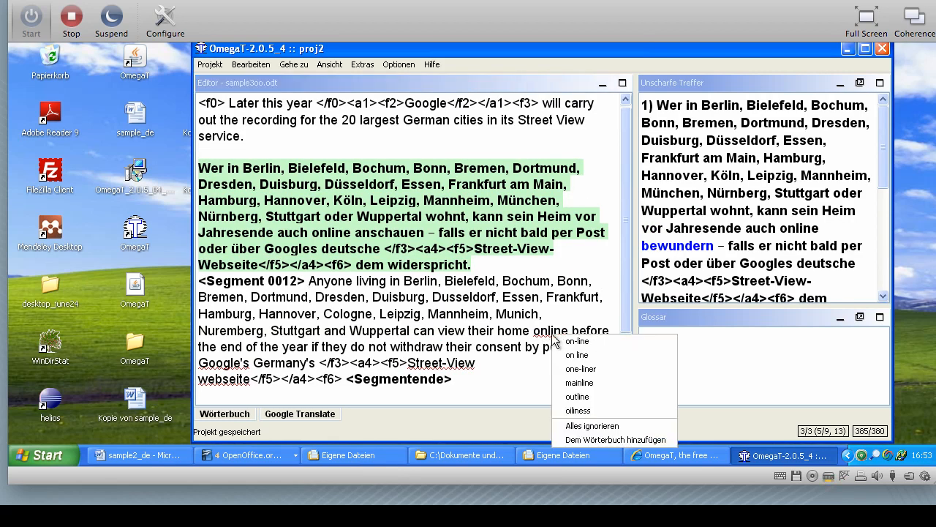
mouse_move(611, 439)
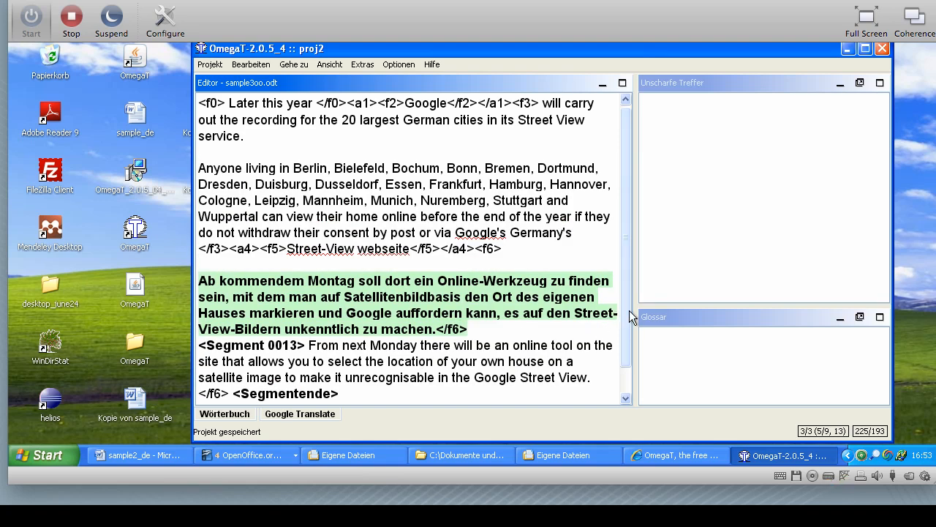
scroll(down, 3)
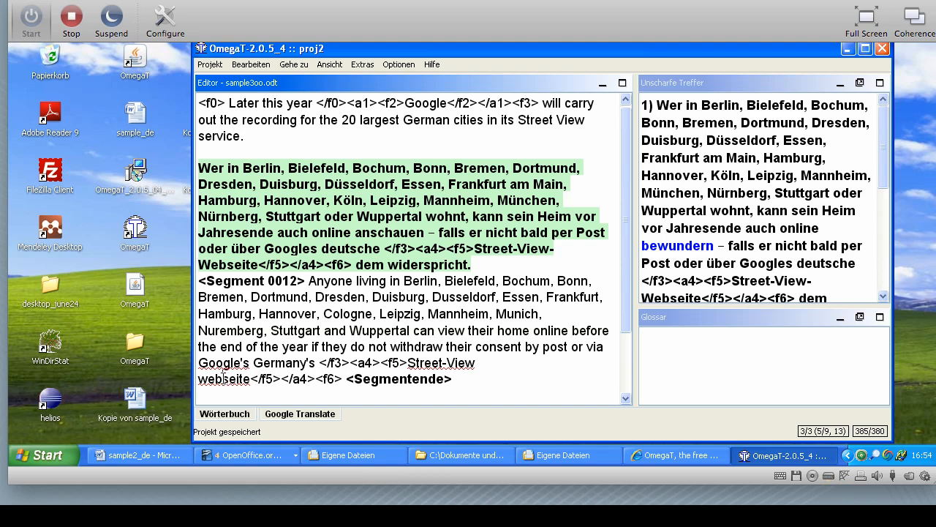
Replace 'webseite' in segment 12's translation with 'web page'
double_click(234, 379)
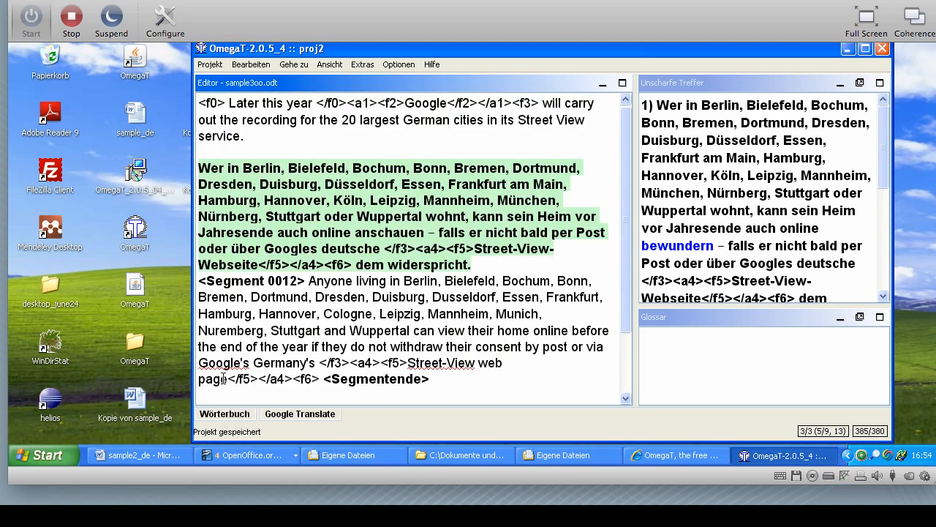
mouse_move(169, 417)
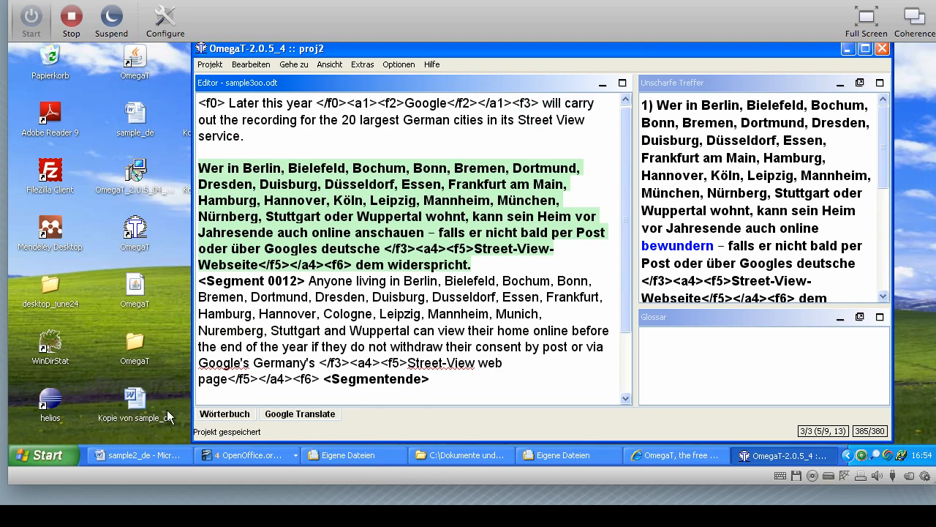
mouse_move(287, 362)
text(.)
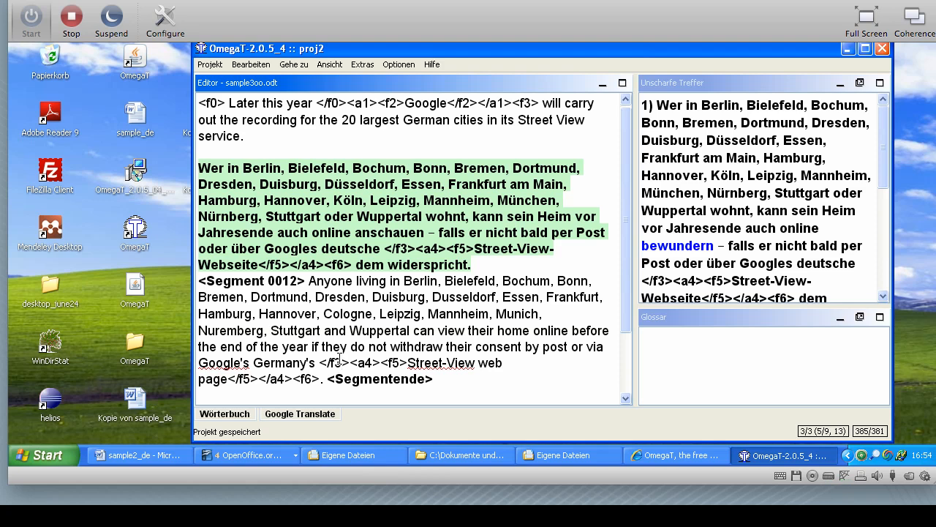
mouse_move(561, 130)
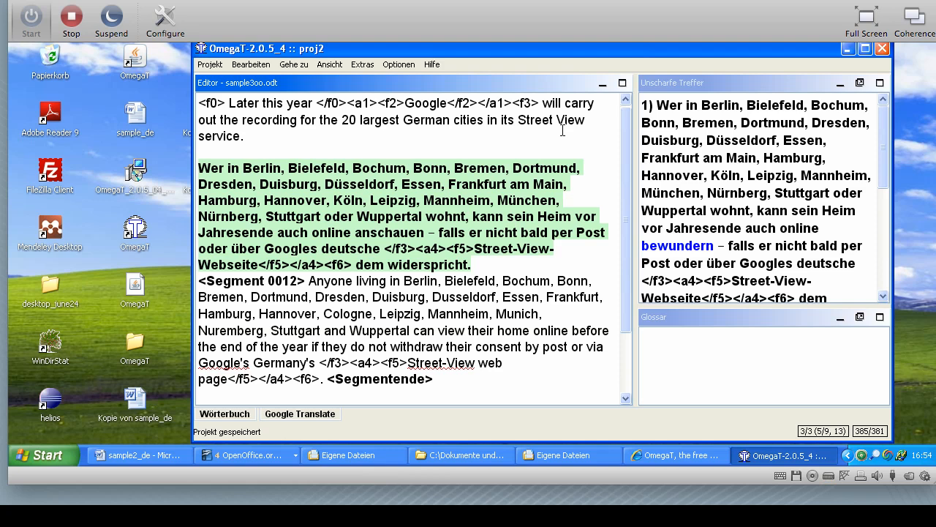
mouse_move(518, 101)
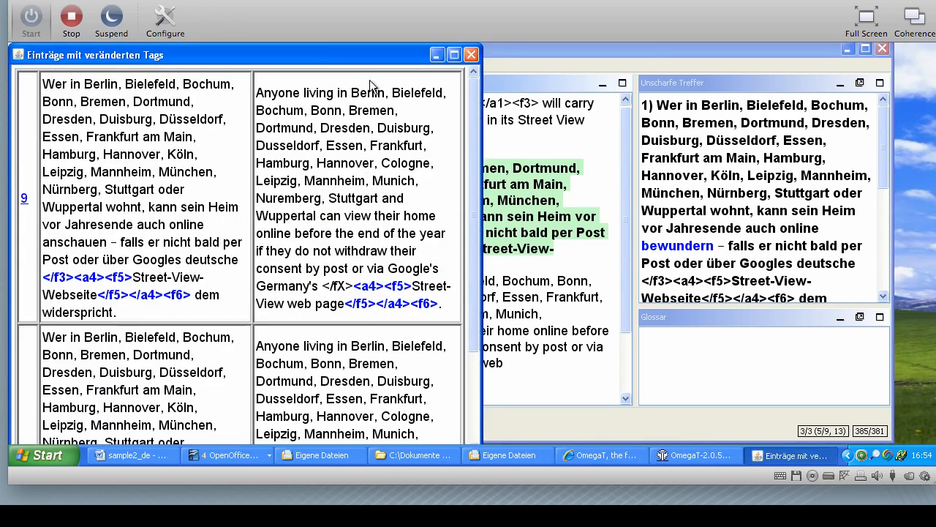
scroll(down, 3)
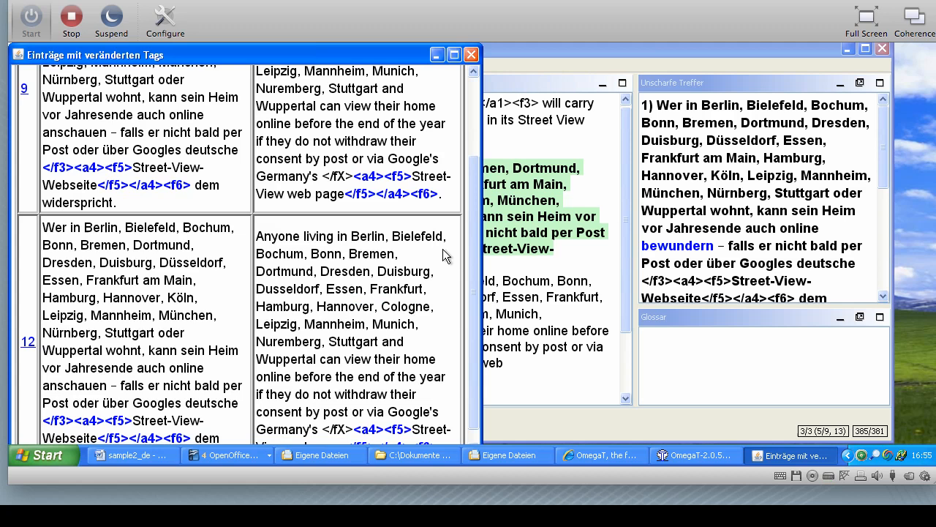
mouse_move(453, 217)
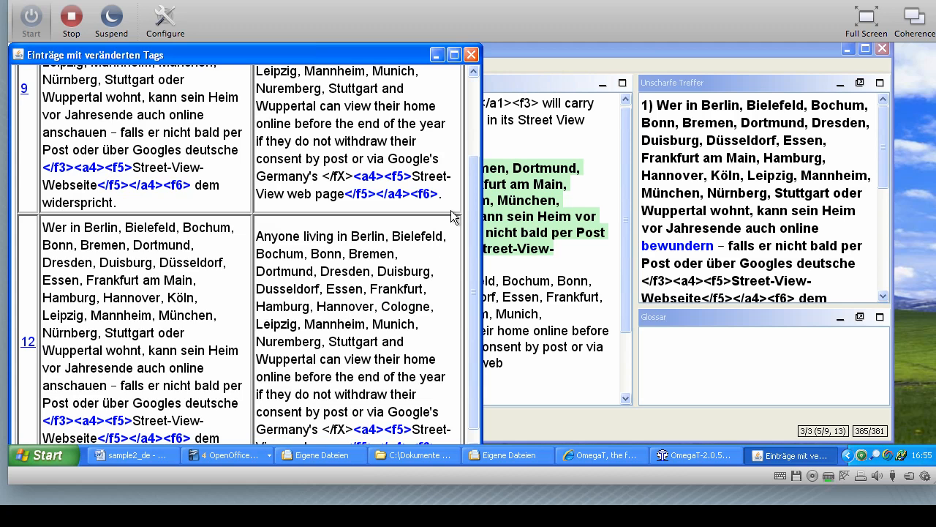
scroll(up, 3)
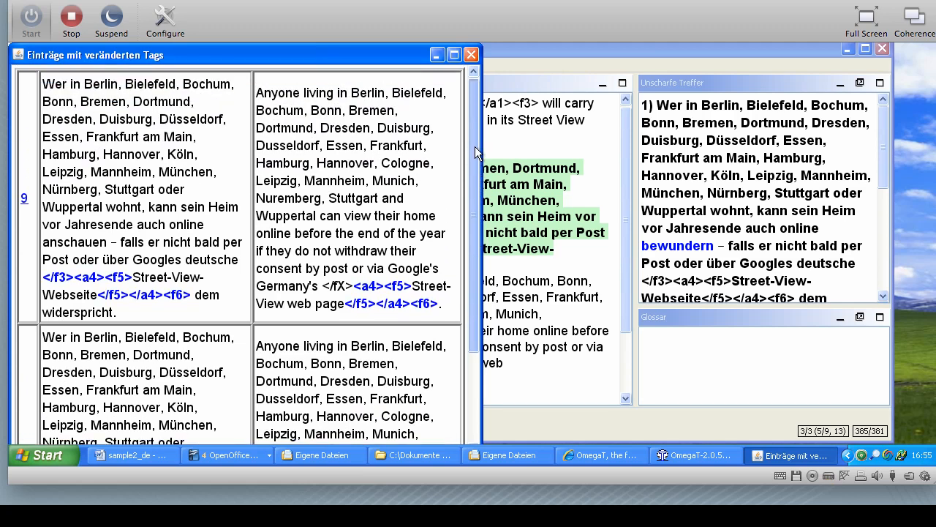
scroll(down, 3)
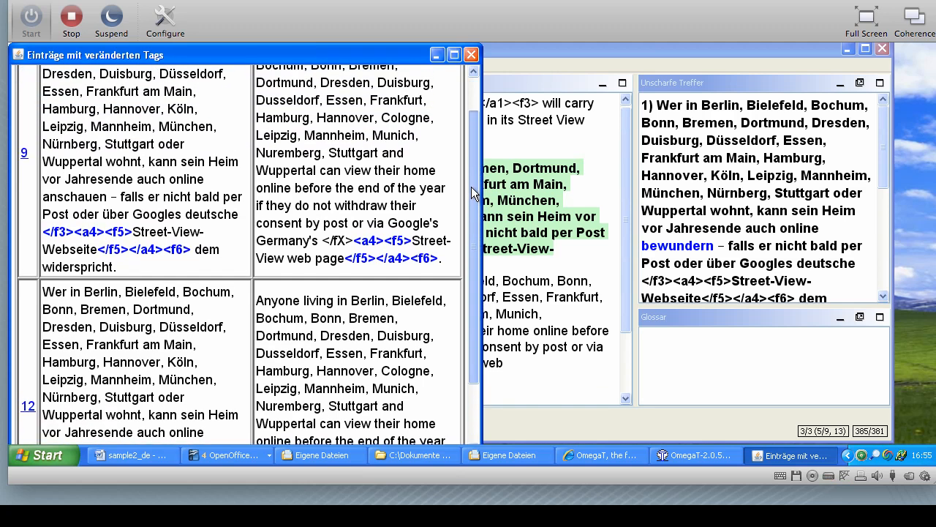
scroll(up, 3)
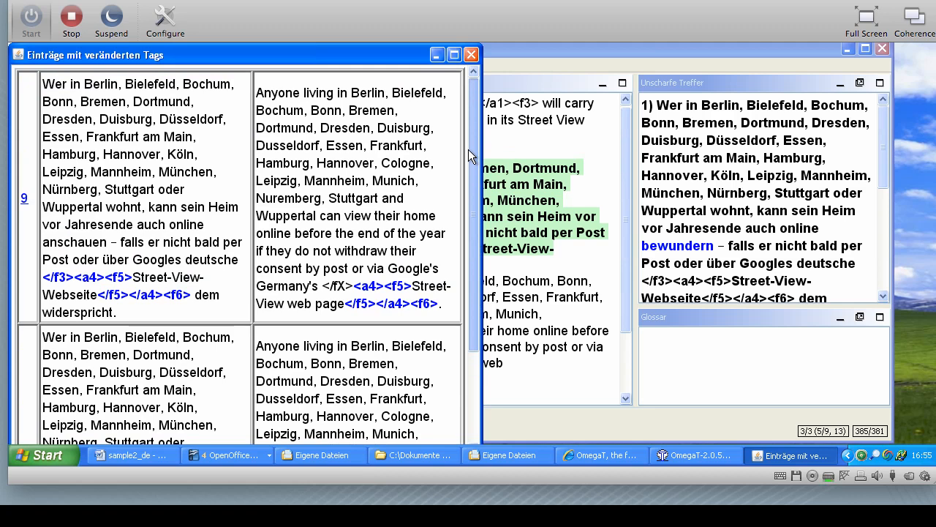
scroll(down, 3)
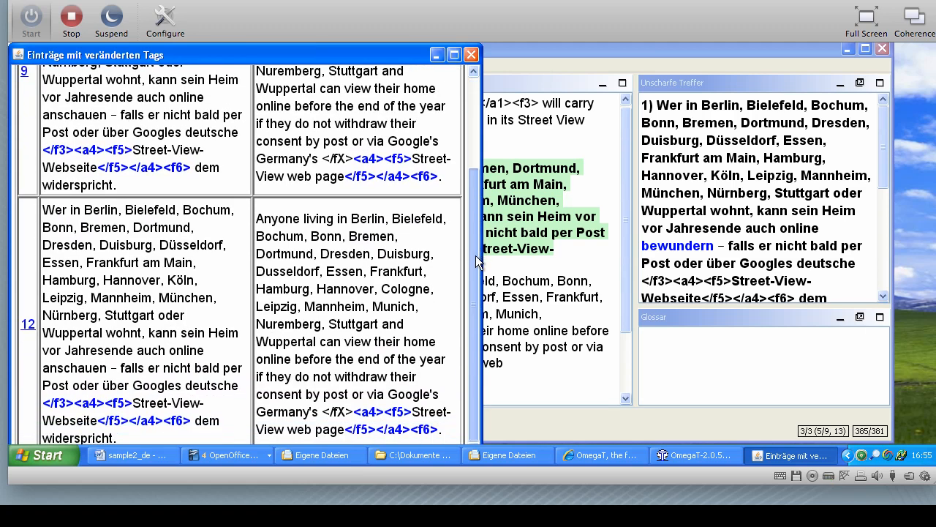
scroll(up, 3)
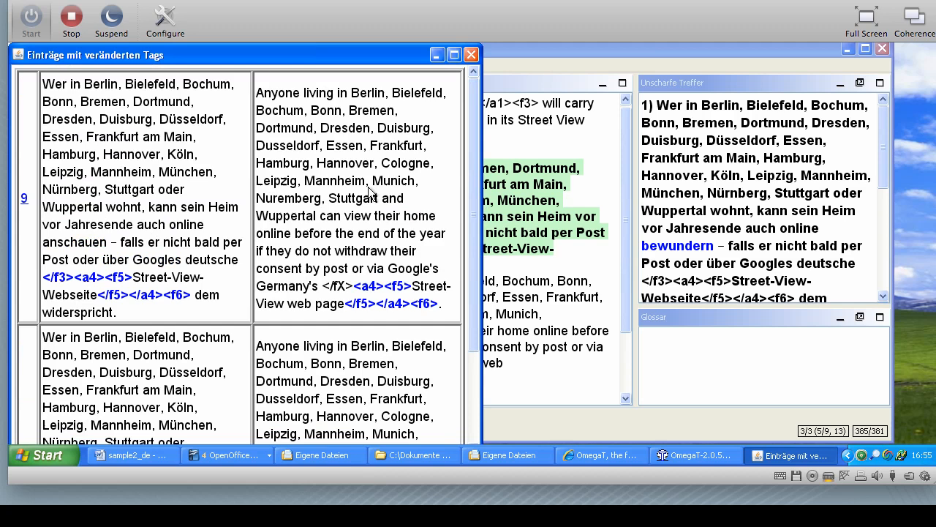
mouse_move(375, 292)
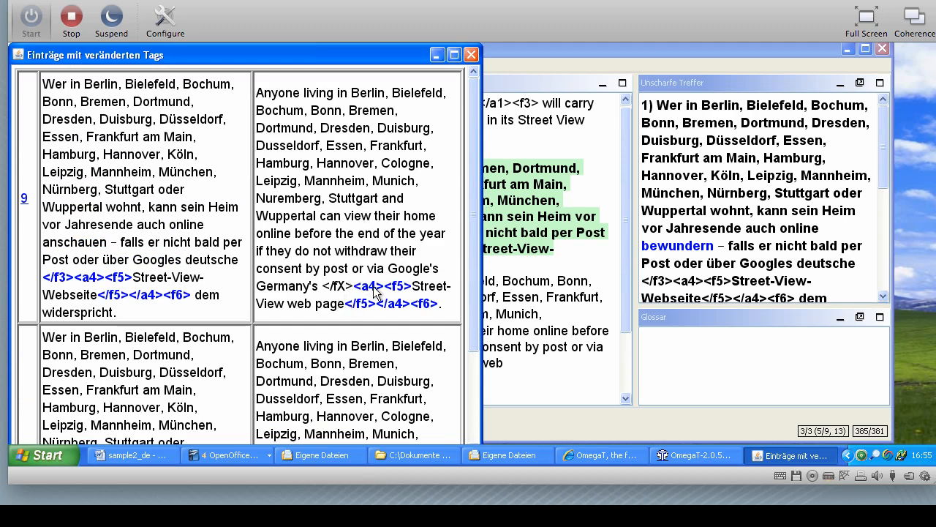
mouse_move(526, 20)
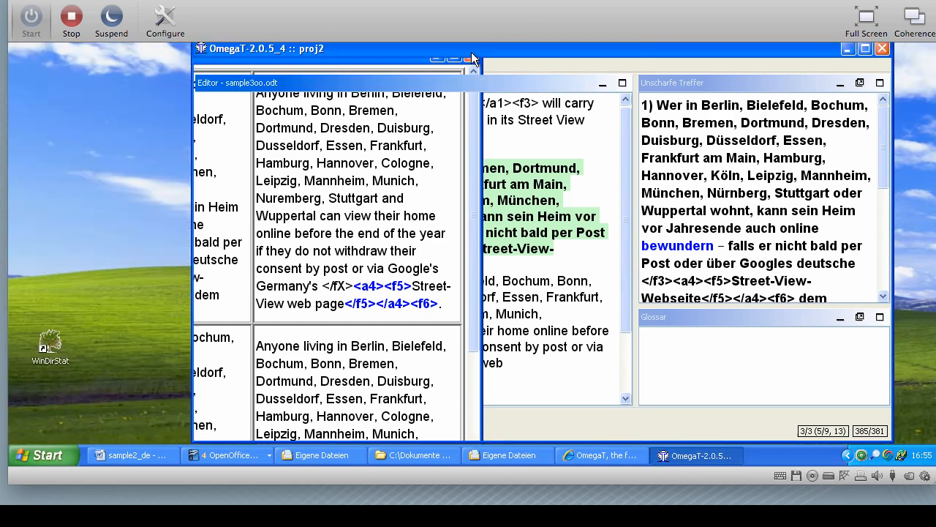
Review the tag check results for segments 9 and 12 and rerun Tags prüfen
click(864, 48)
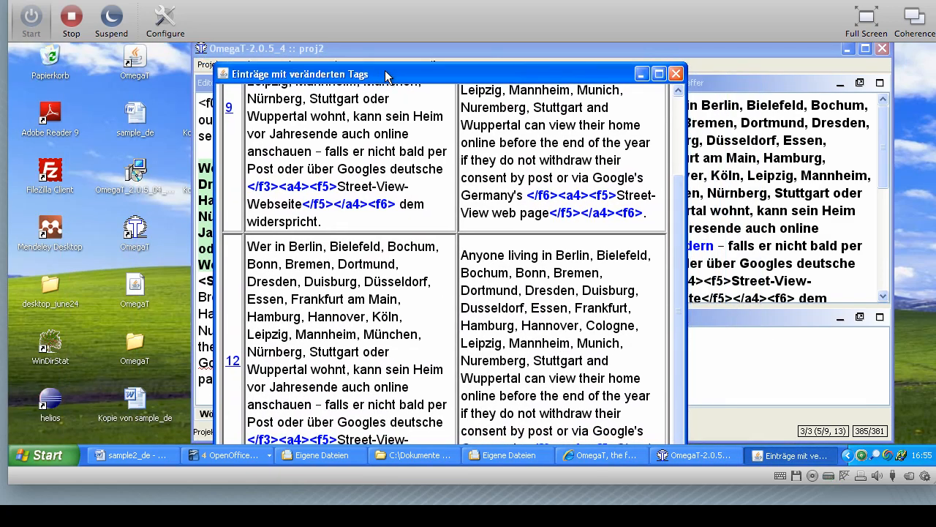
scroll(down, 3)
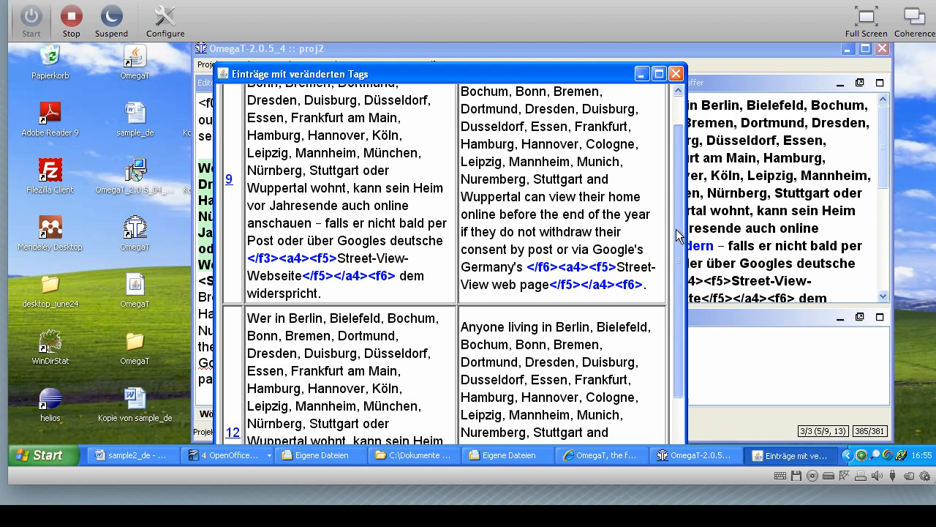
scroll(up, 3)
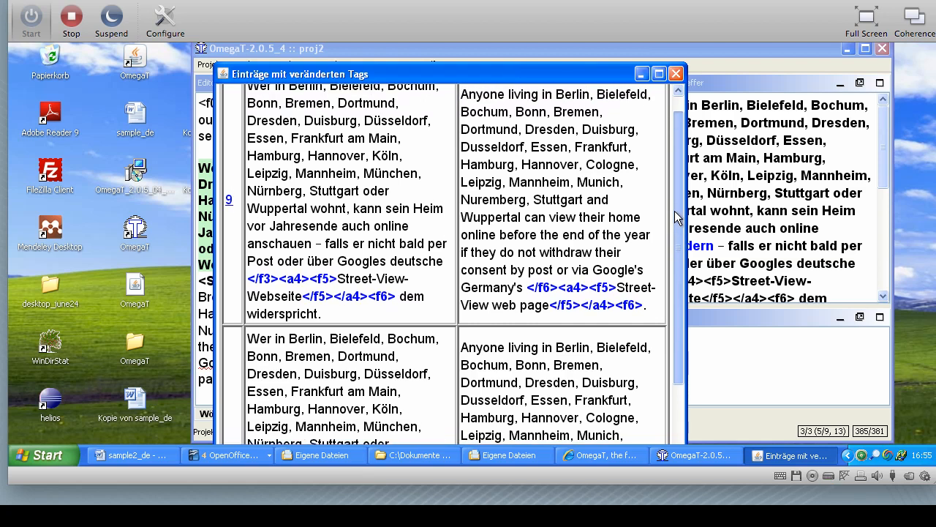
click(674, 74)
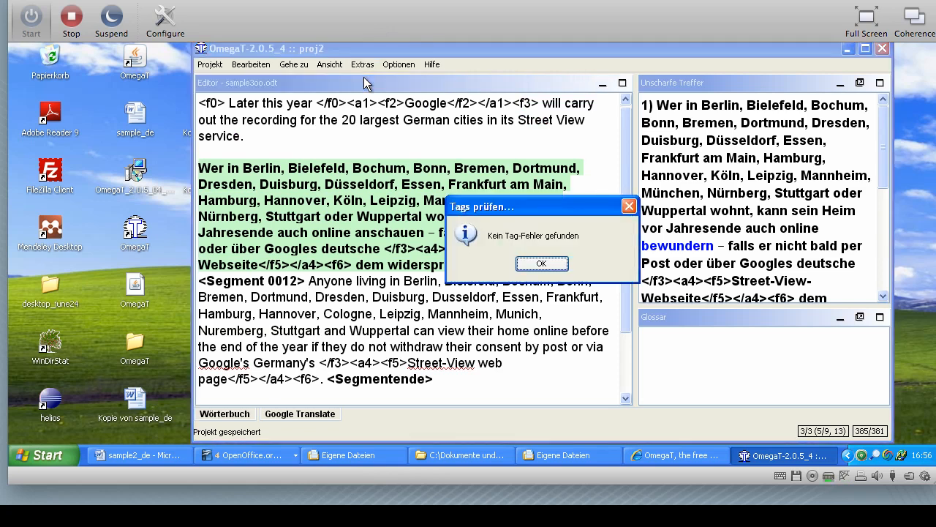
Dismiss the 'Kein Tag-Fehler gefunden' message and bring up the recording controls
click(542, 263)
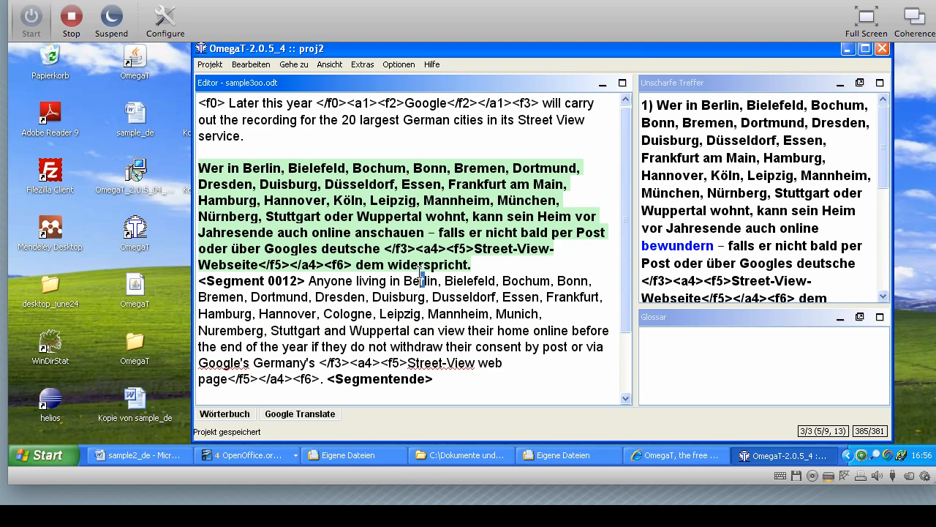
mouse_move(129, 357)
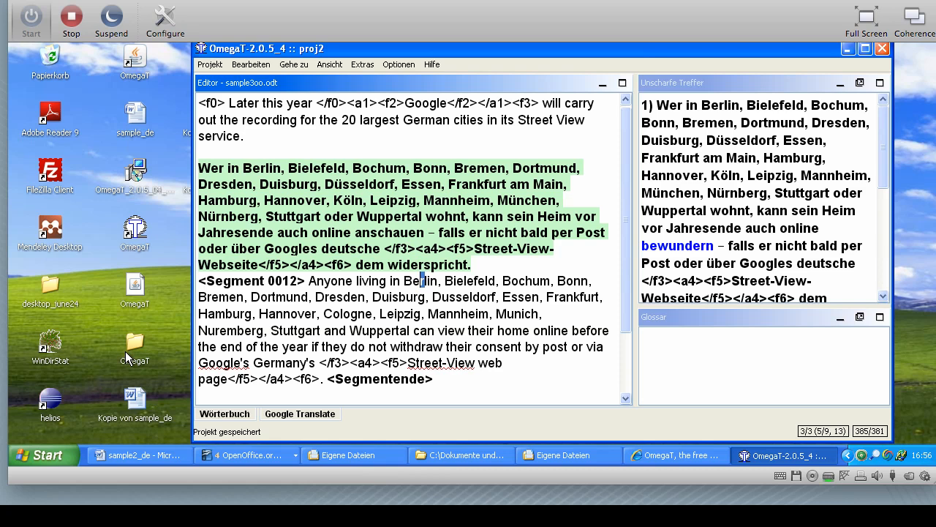
click(41, 453)
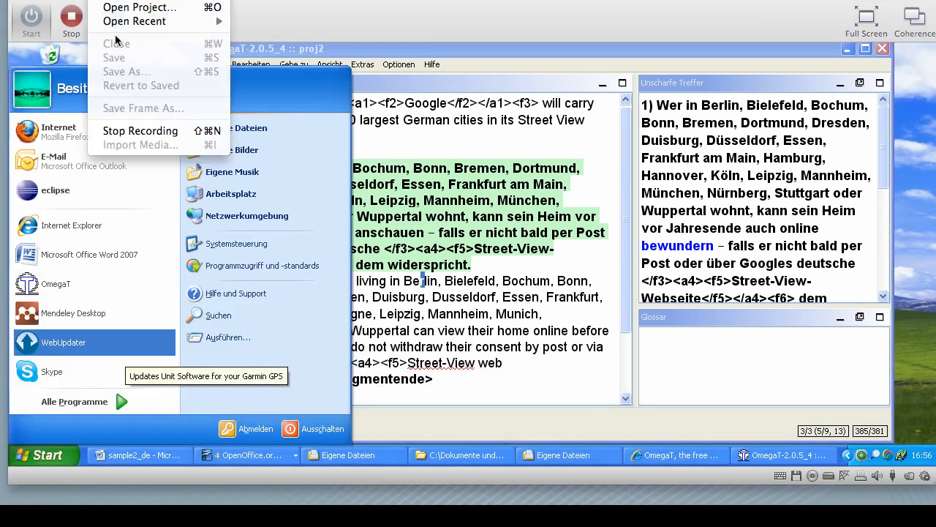
mouse_move(140, 131)
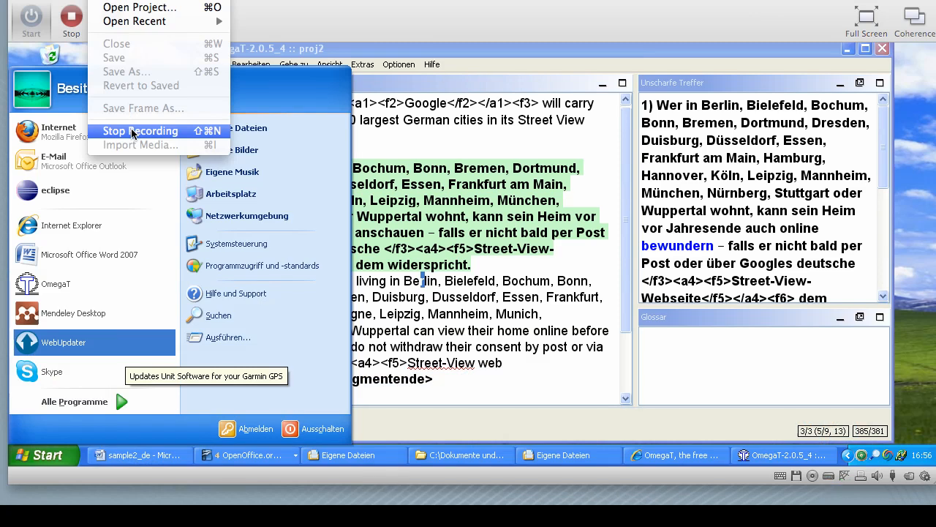